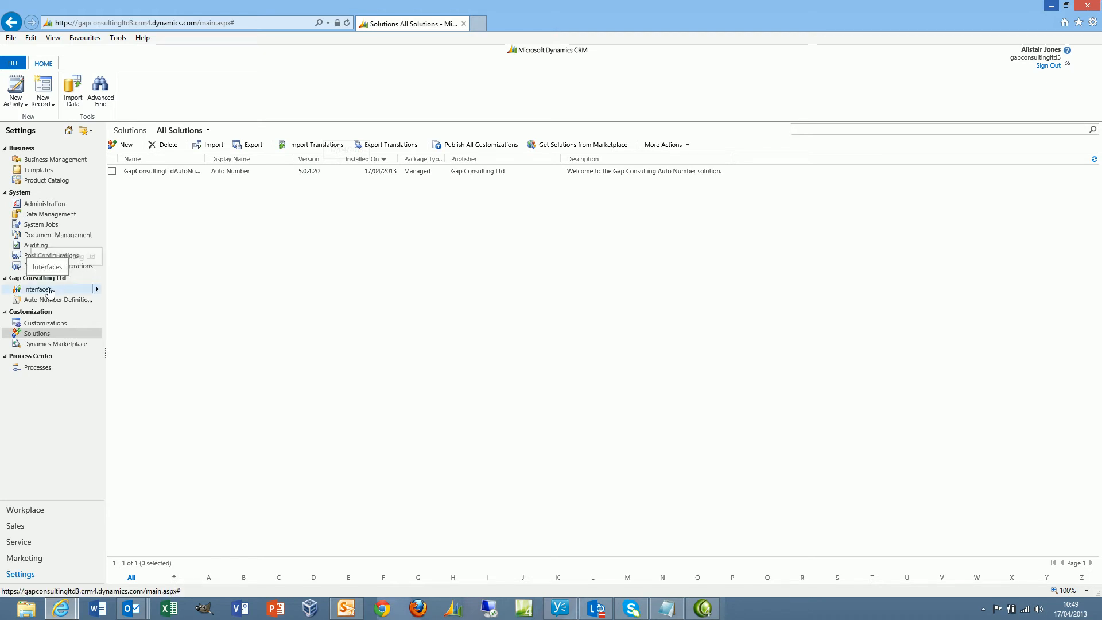
pyautogui.moveTo(58, 298)
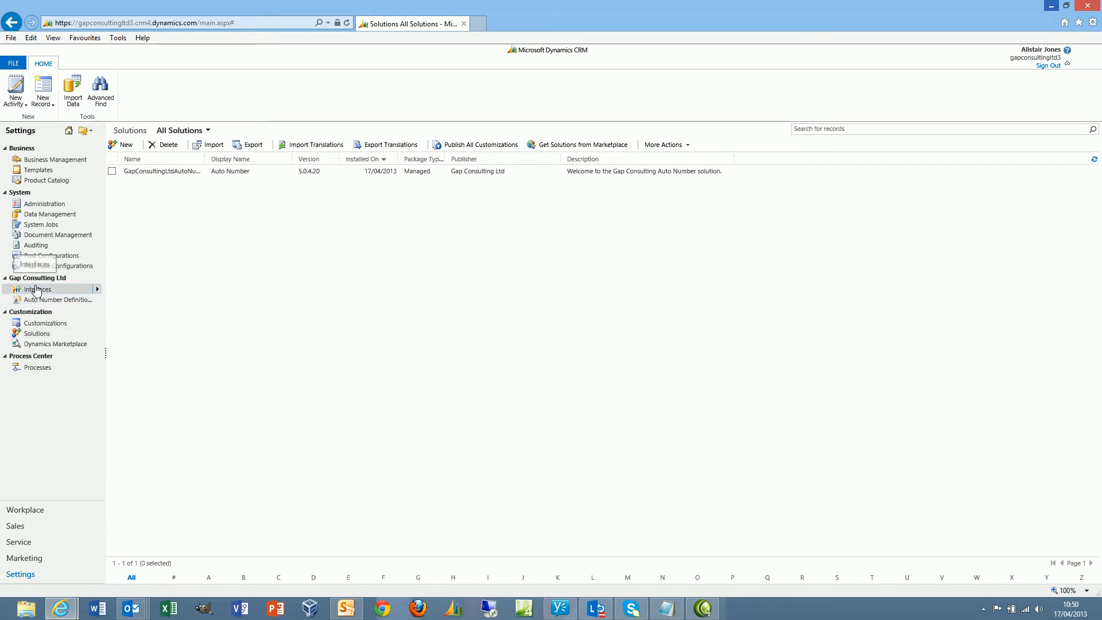
# Step: Open the Interfaces list under Gap Consulting Ltd in Settings
pyautogui.click(37, 289)
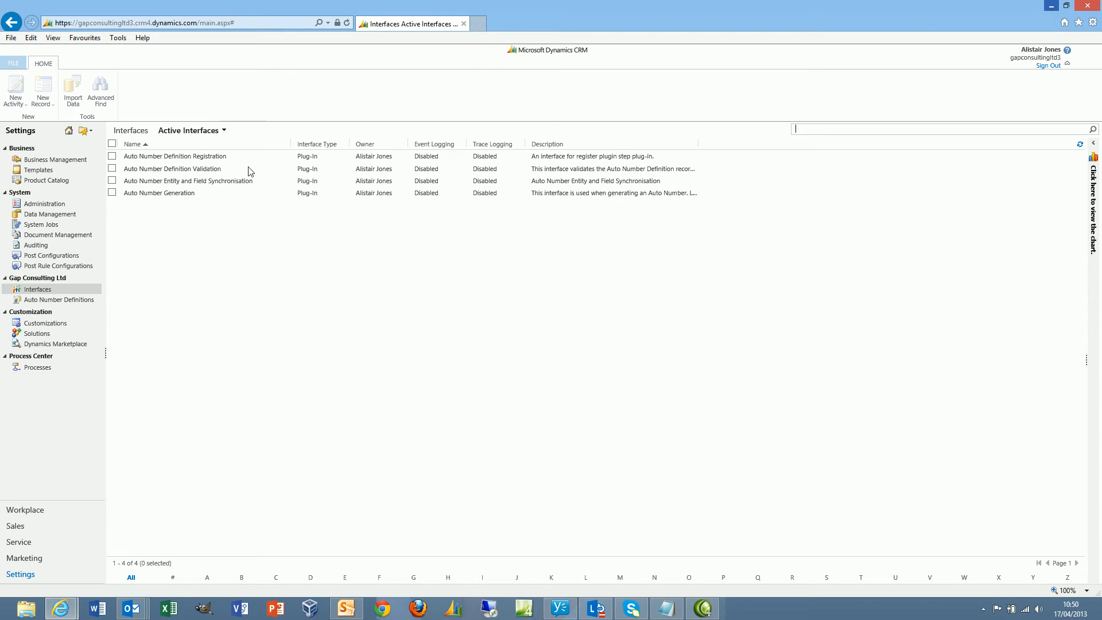
pyautogui.moveTo(266, 178)
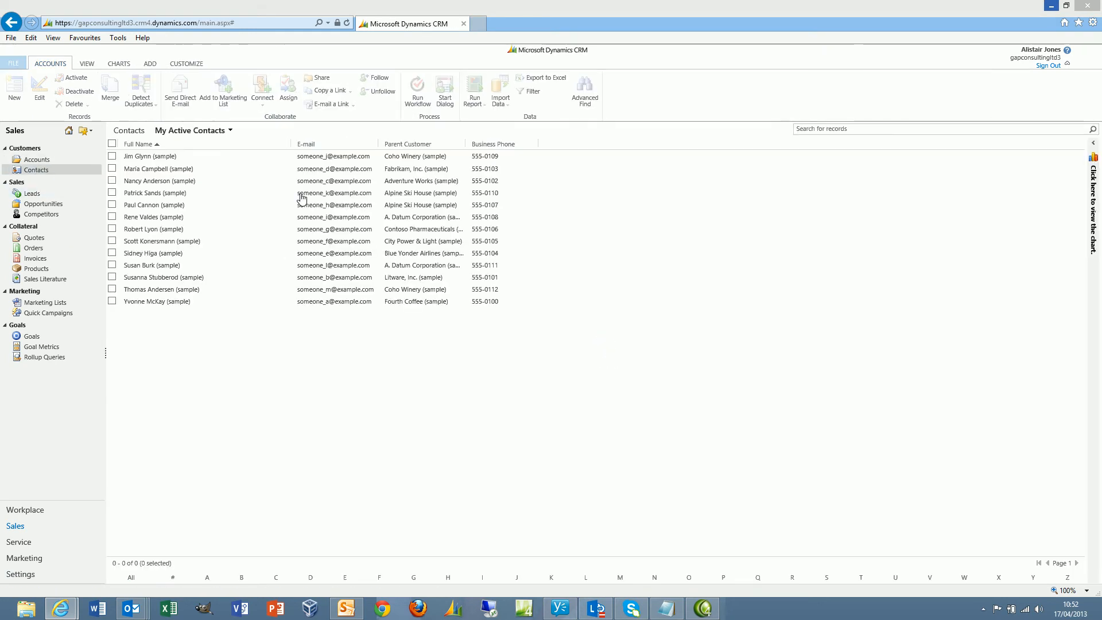
# Step: Open the Paul Cannon (sample) contact to check its empty Contact Reference field
pyautogui.doubleClick(152, 204)
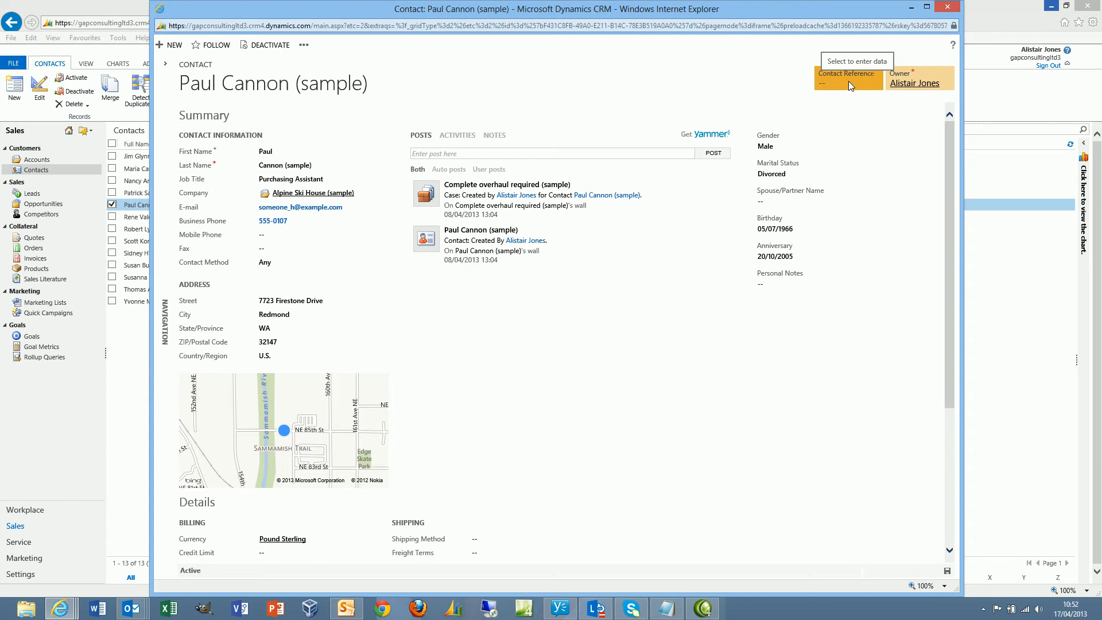
pyautogui.moveTo(835, 91)
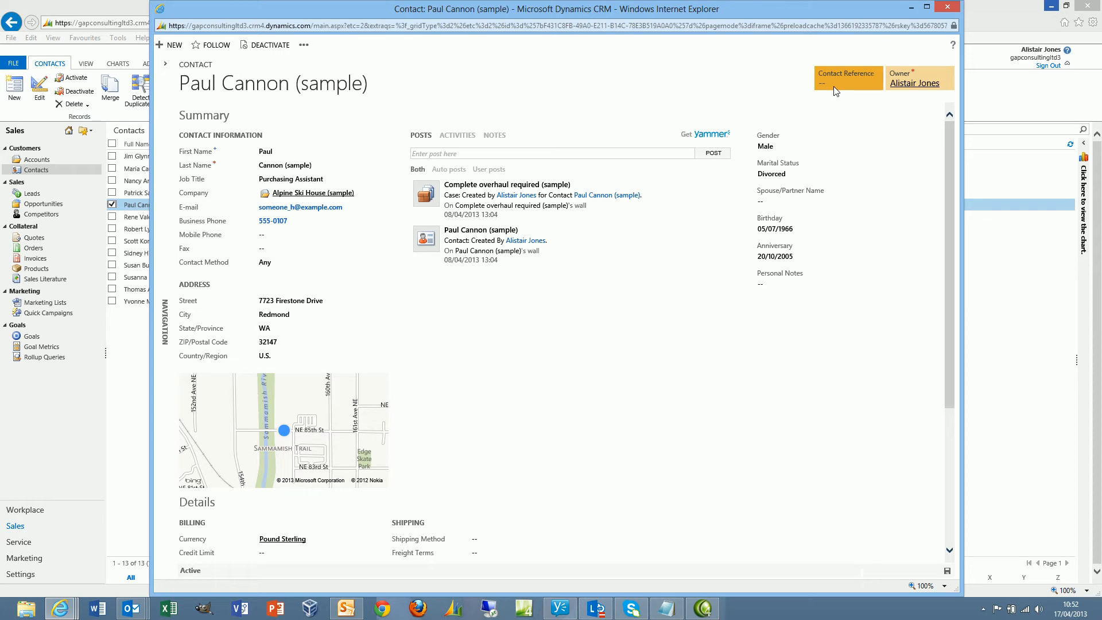
pyautogui.moveTo(849, 85)
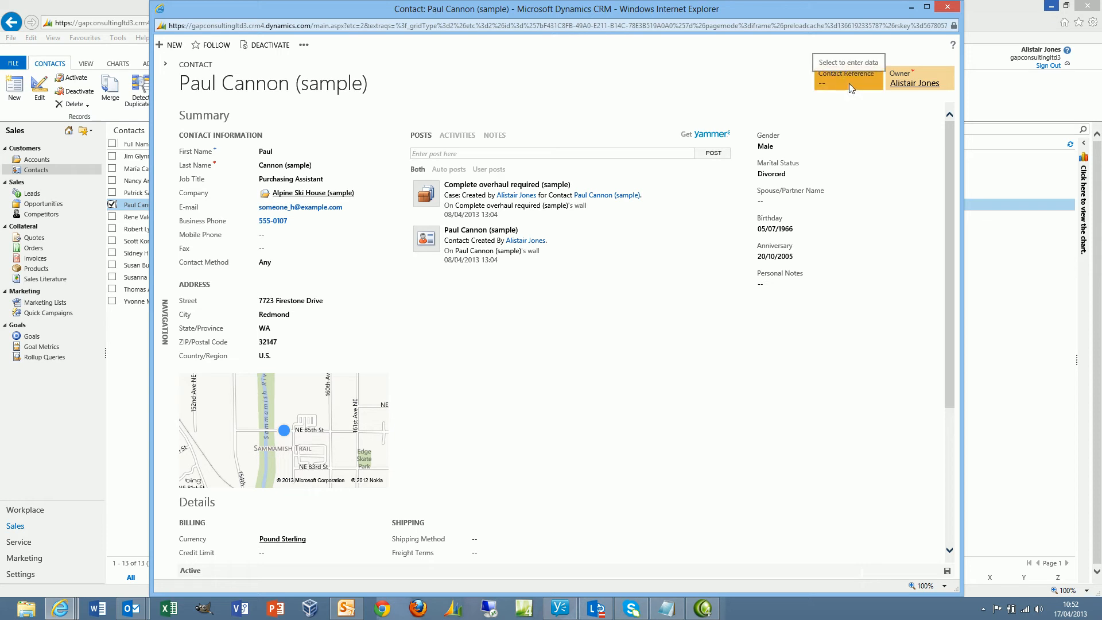
pyautogui.moveTo(38, 400)
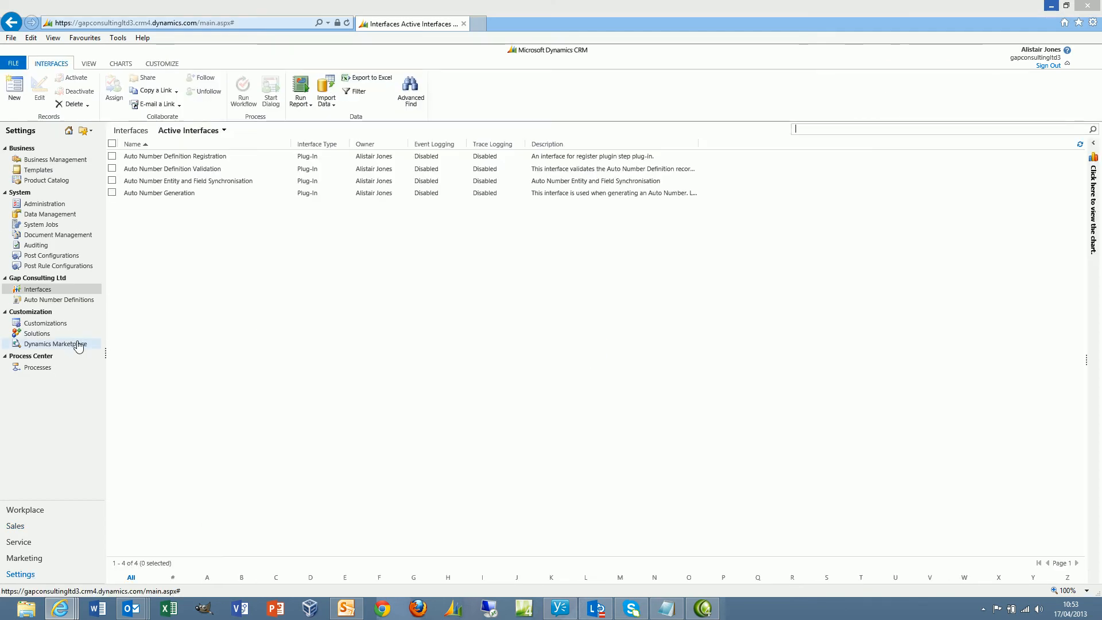
# Step: Start a new auto number definition named 'Contact Reference'
pyautogui.click(57, 299)
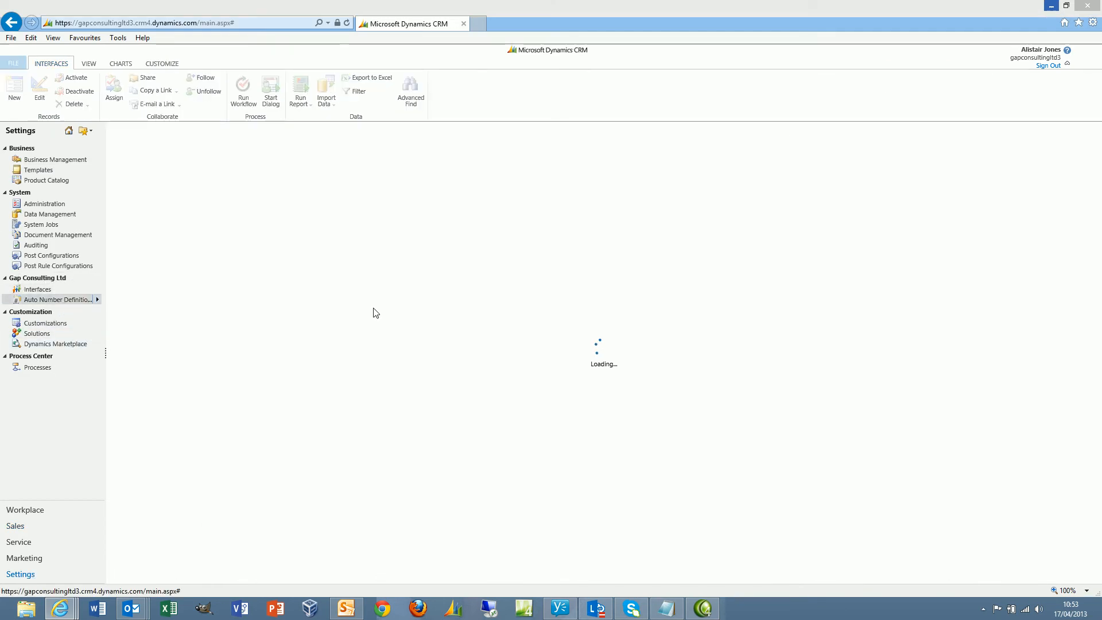
pyautogui.click(60, 298)
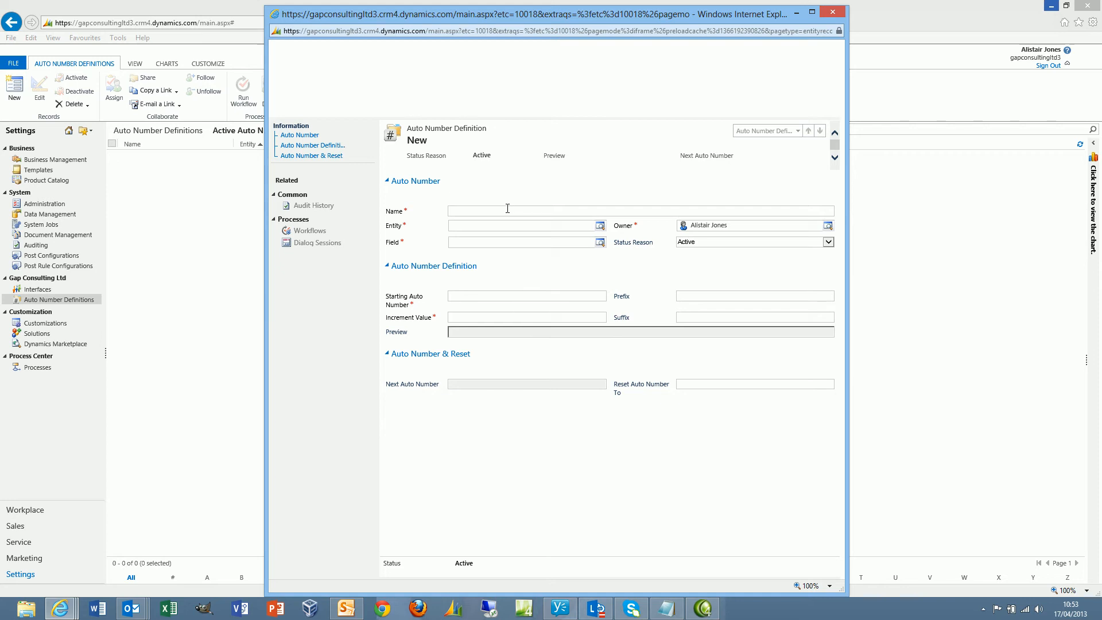
pyautogui.write('Contact Refere')
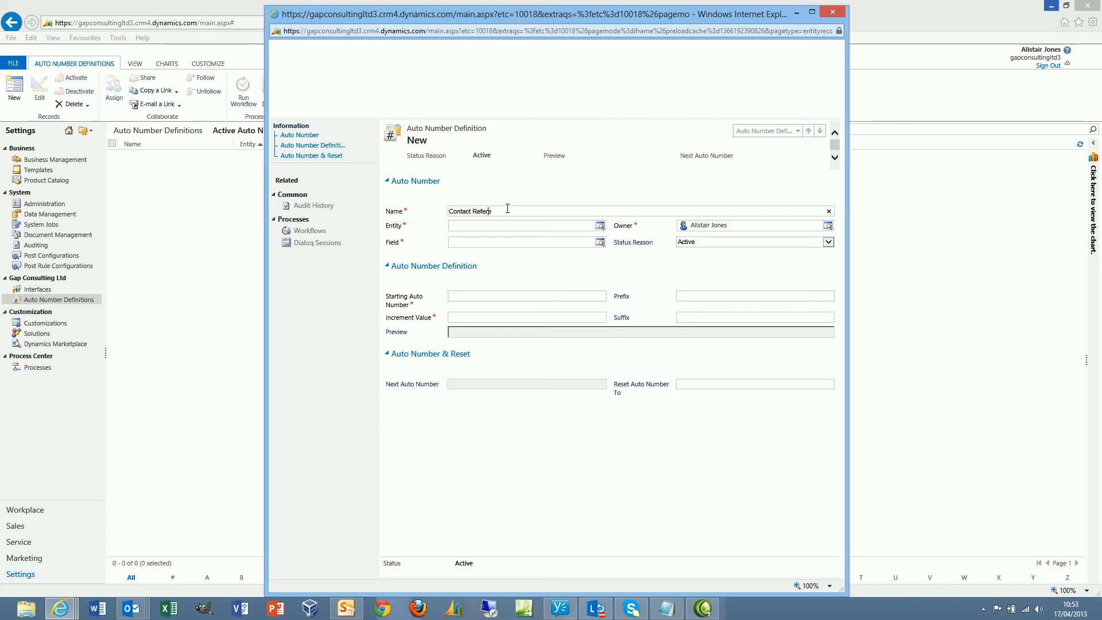
pyautogui.write('nce')
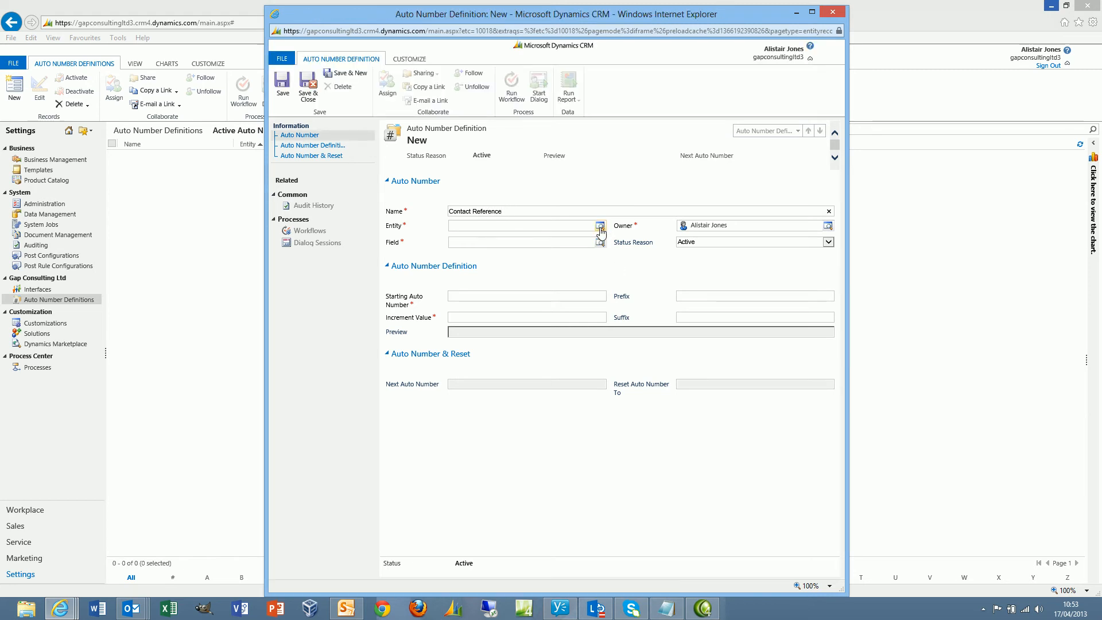
# Step: Set the entity to Contact and look up the Contact Reference field
pyautogui.click(601, 225)
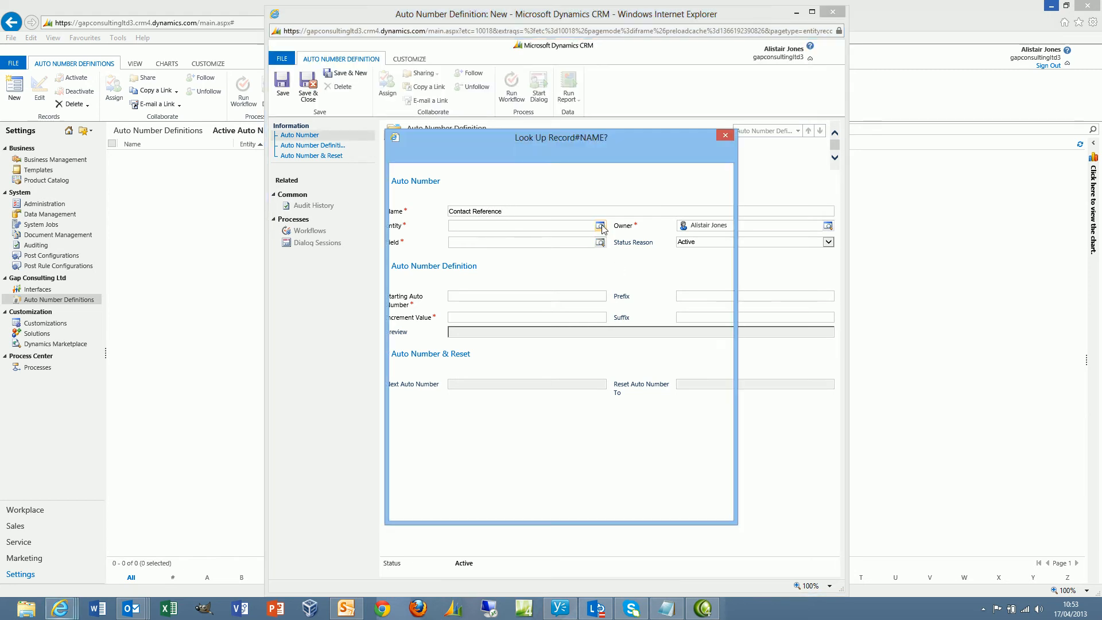
pyautogui.click(601, 225)
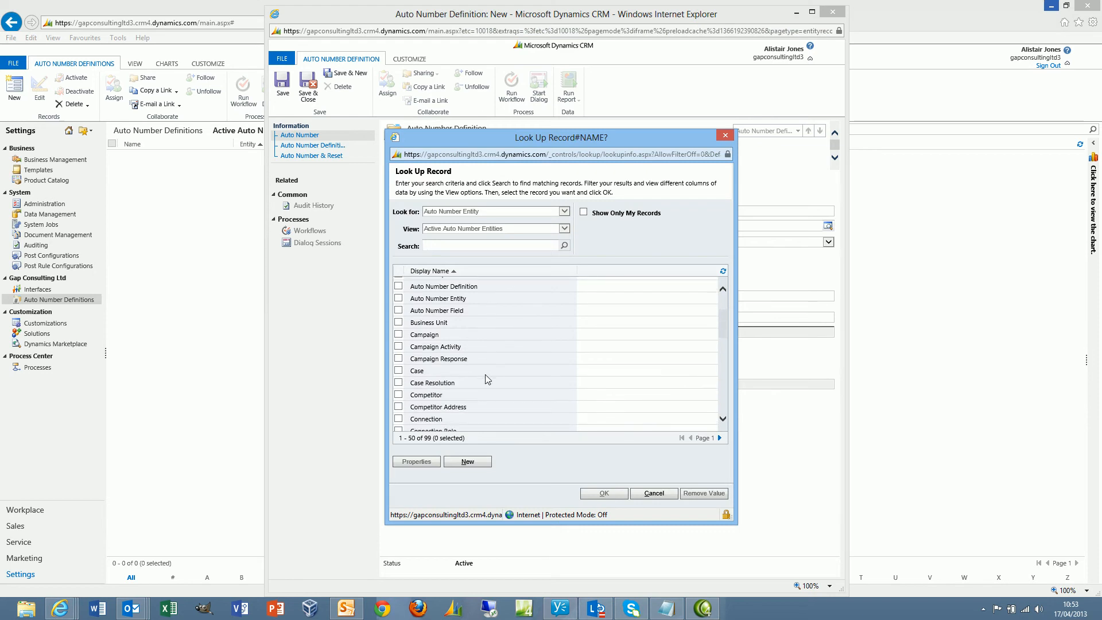
pyautogui.scroll(-3)
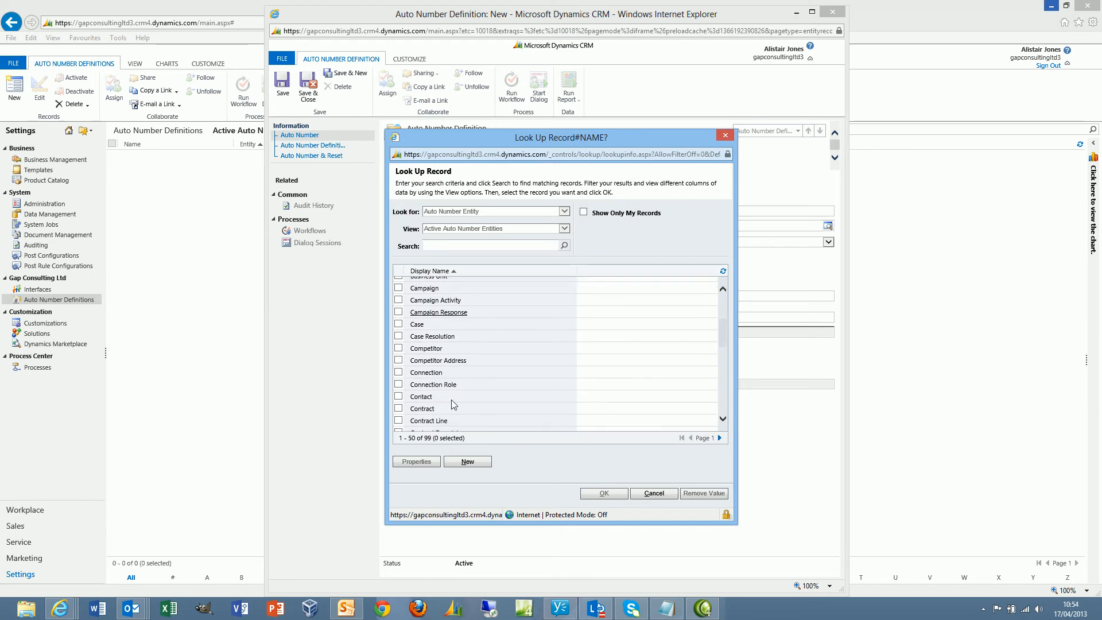
pyautogui.doubleClick(421, 396)
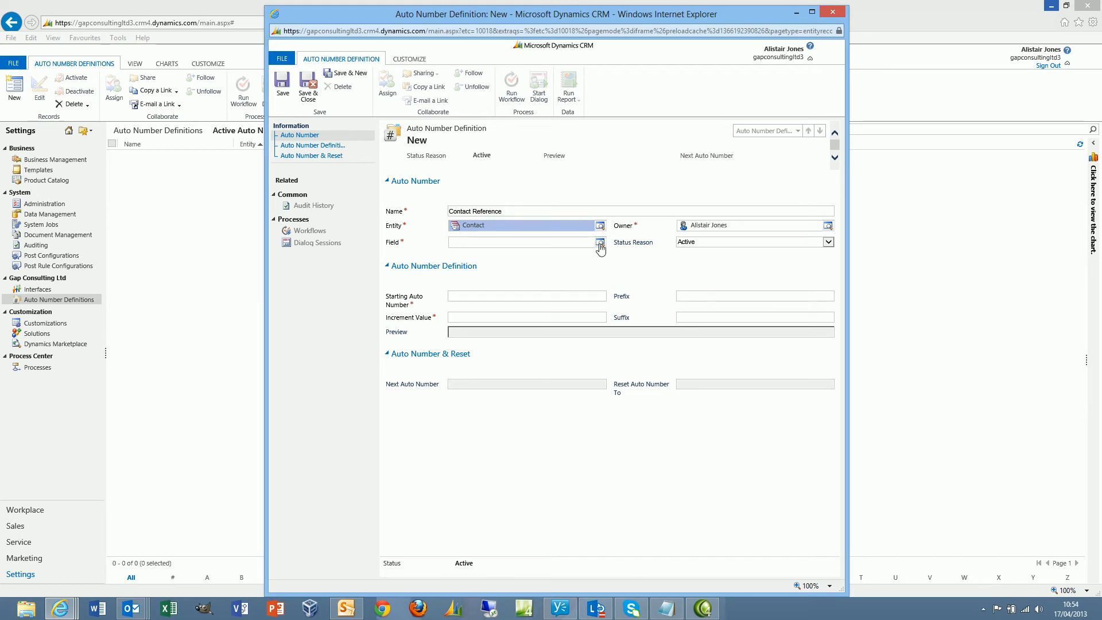
pyautogui.click(599, 243)
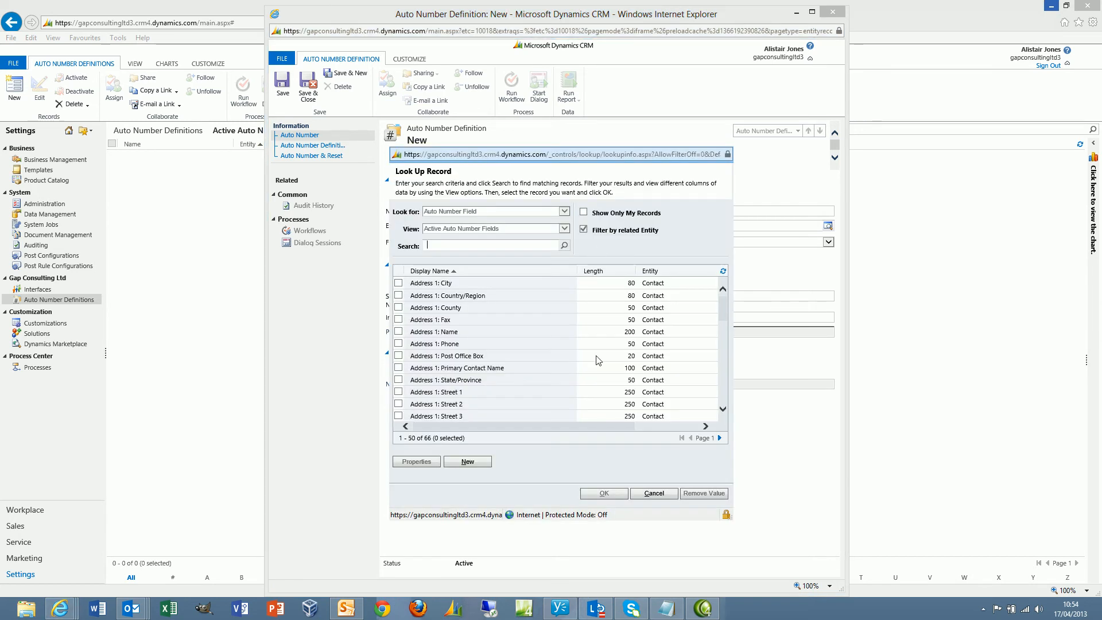
pyautogui.scroll(-3)
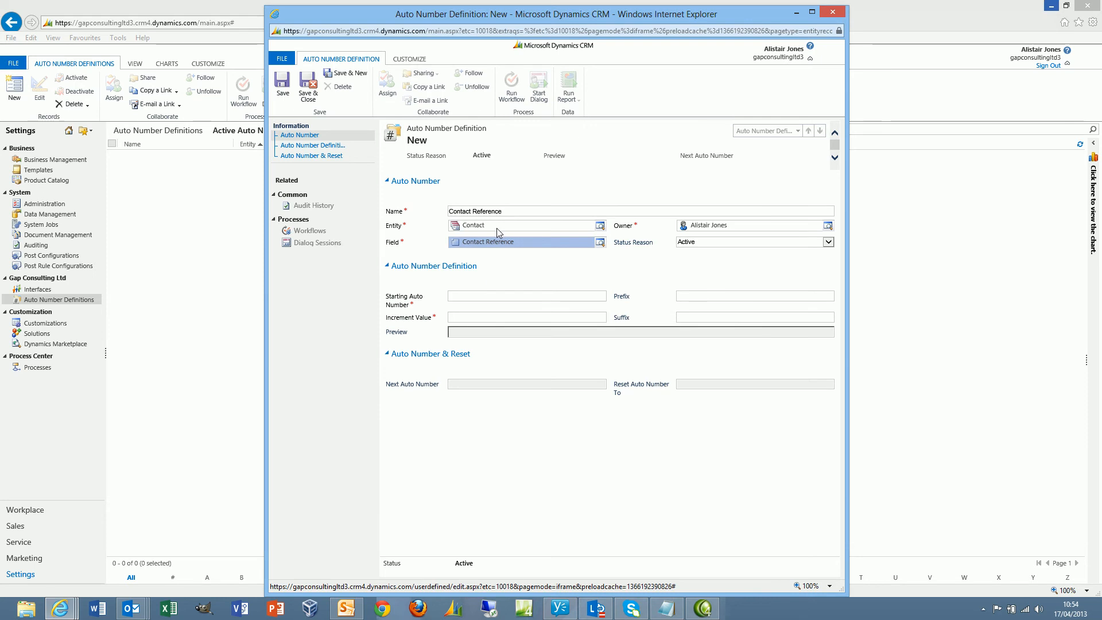
pyautogui.moveTo(544, 294)
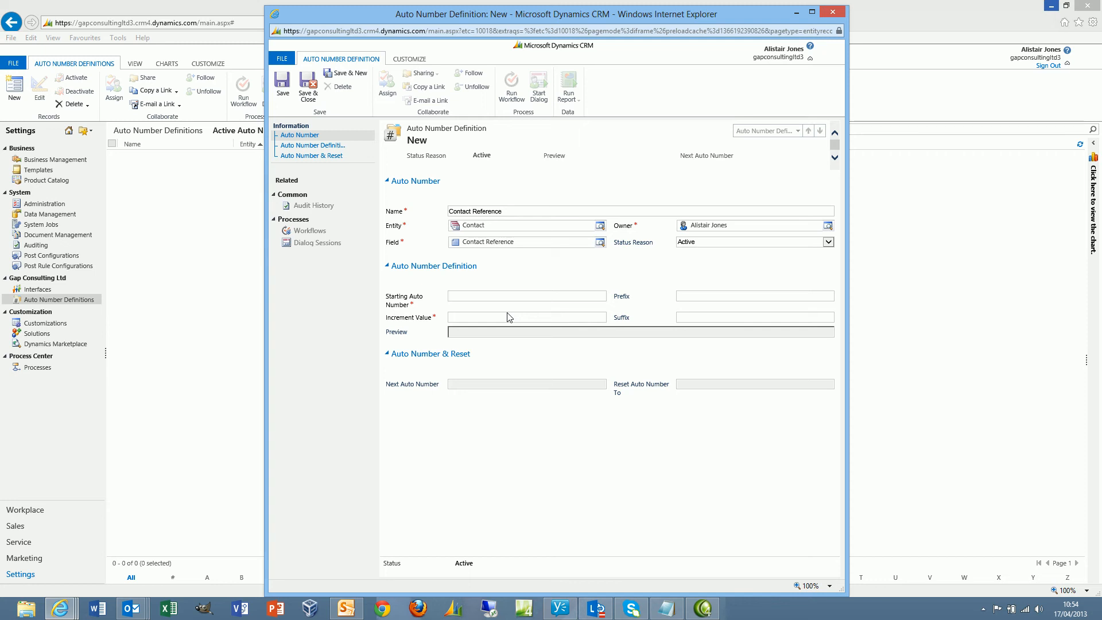
# Step: Enter starting number 100,000, increment 1 and prefix C-, previewing C-100000
pyautogui.click(526, 295)
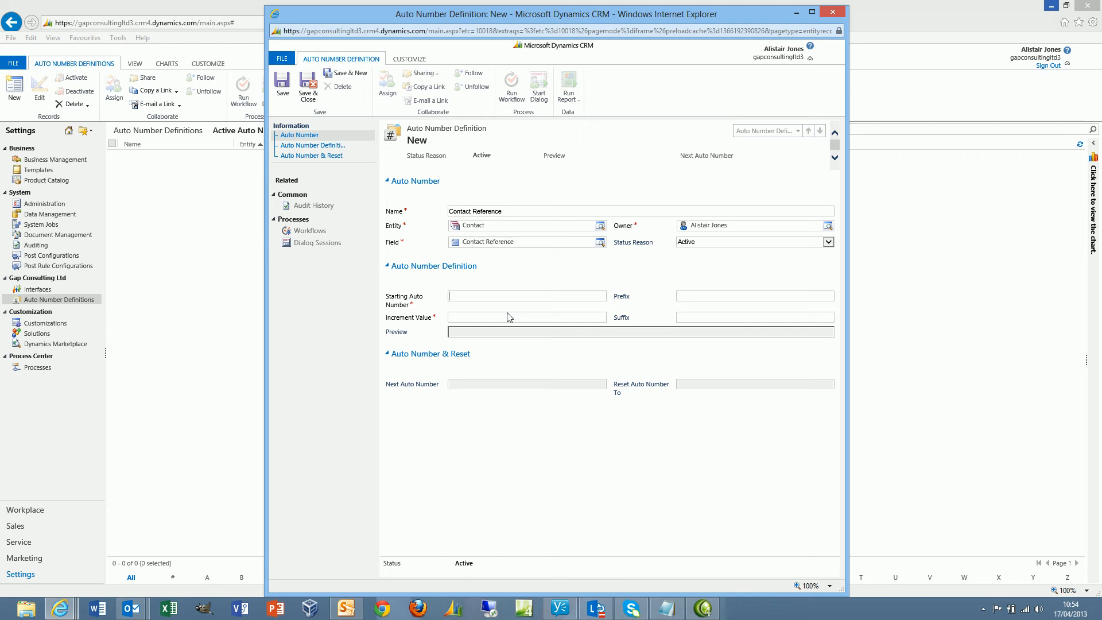
pyautogui.write('10000,000')
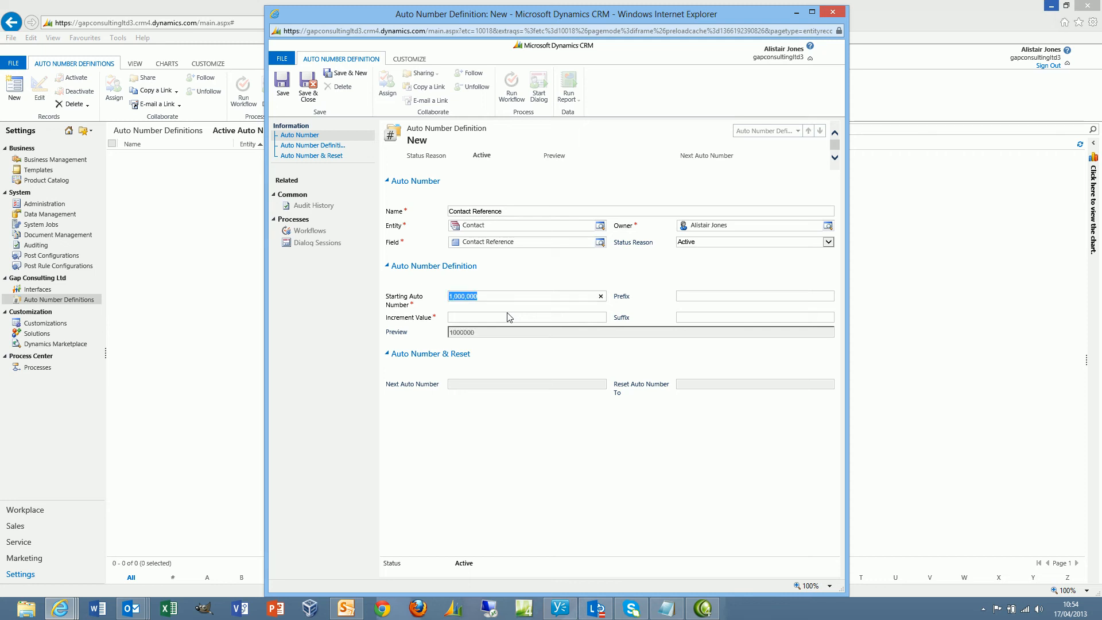
pyautogui.write('100,000')
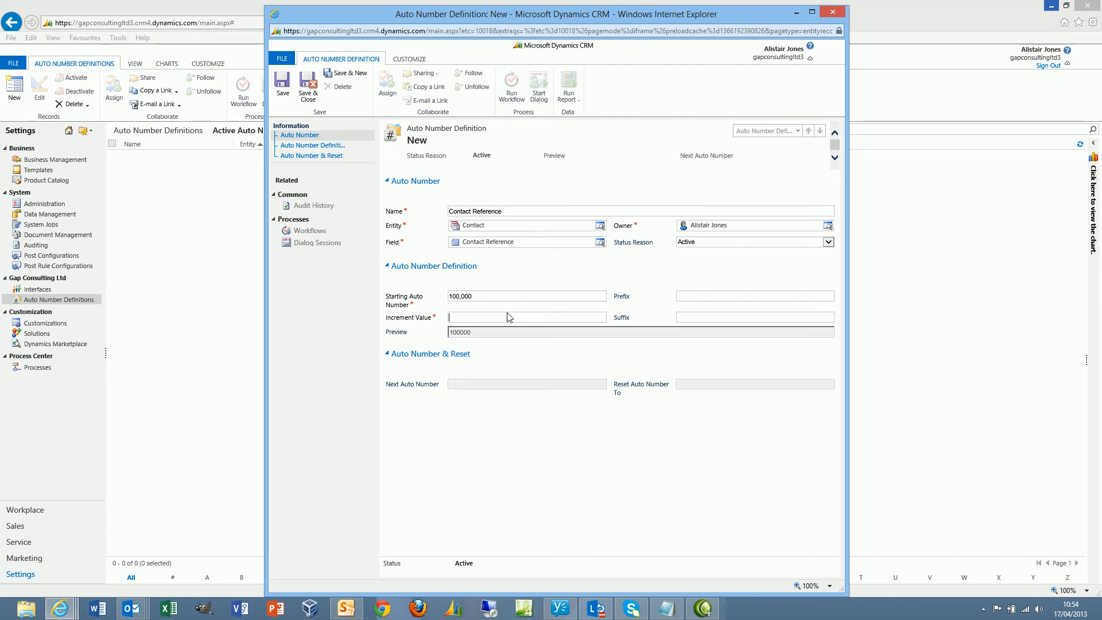
pyautogui.write('1')
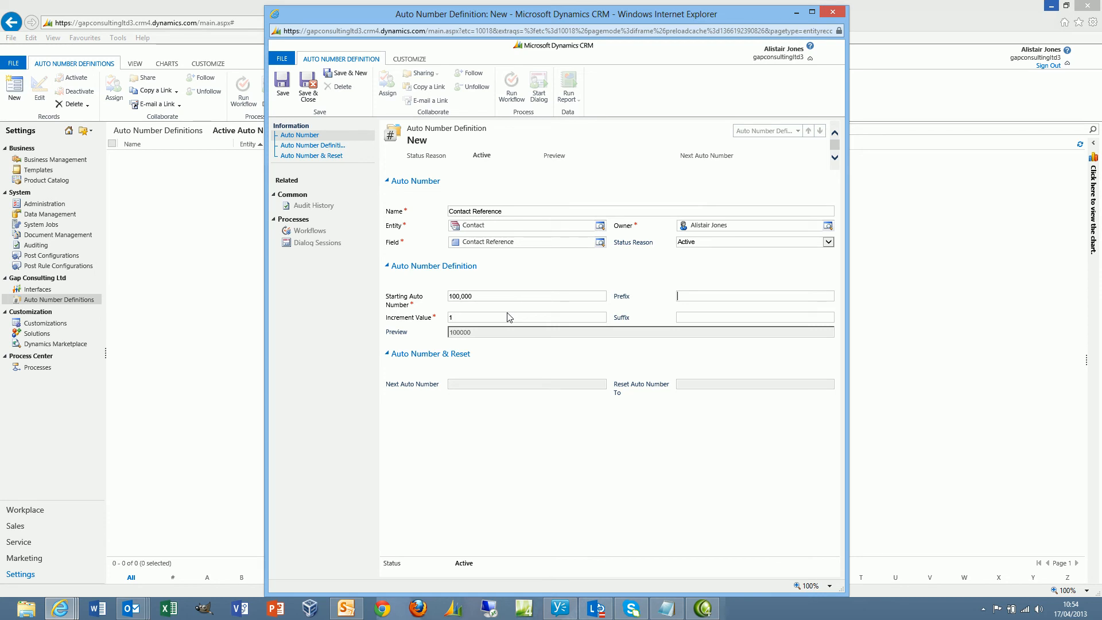
pyautogui.click(754, 295)
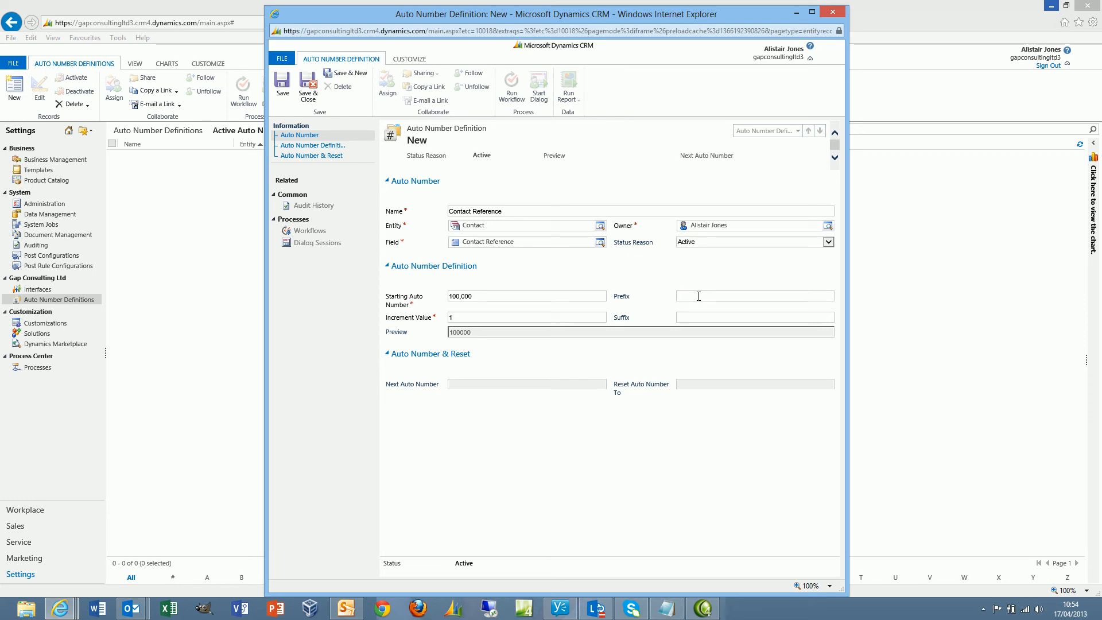
pyautogui.write('C-')
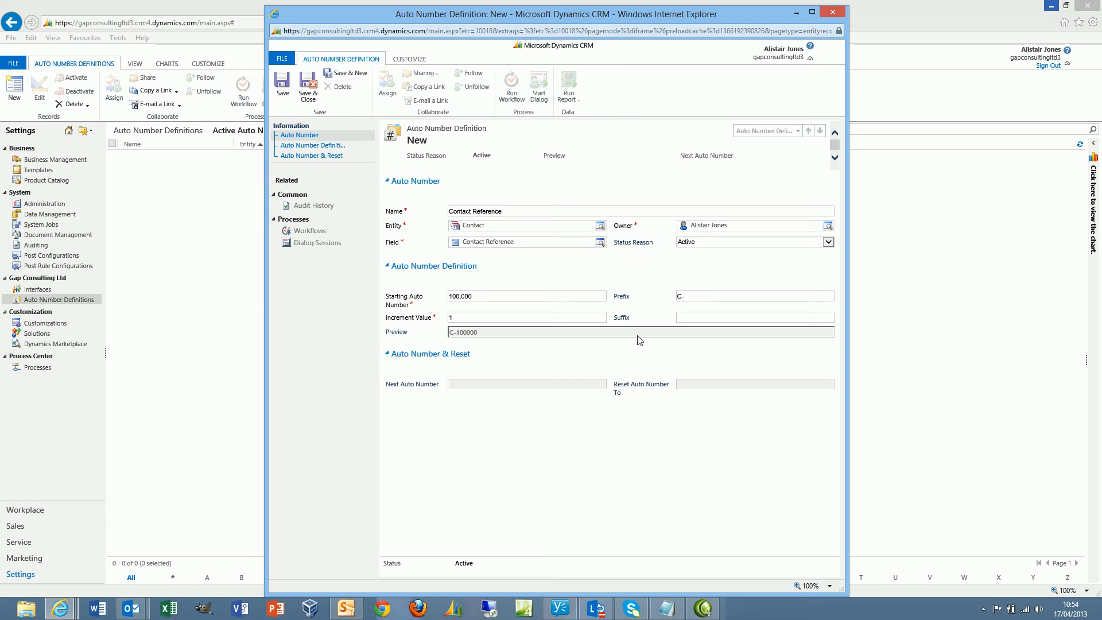
pyautogui.moveTo(458, 341)
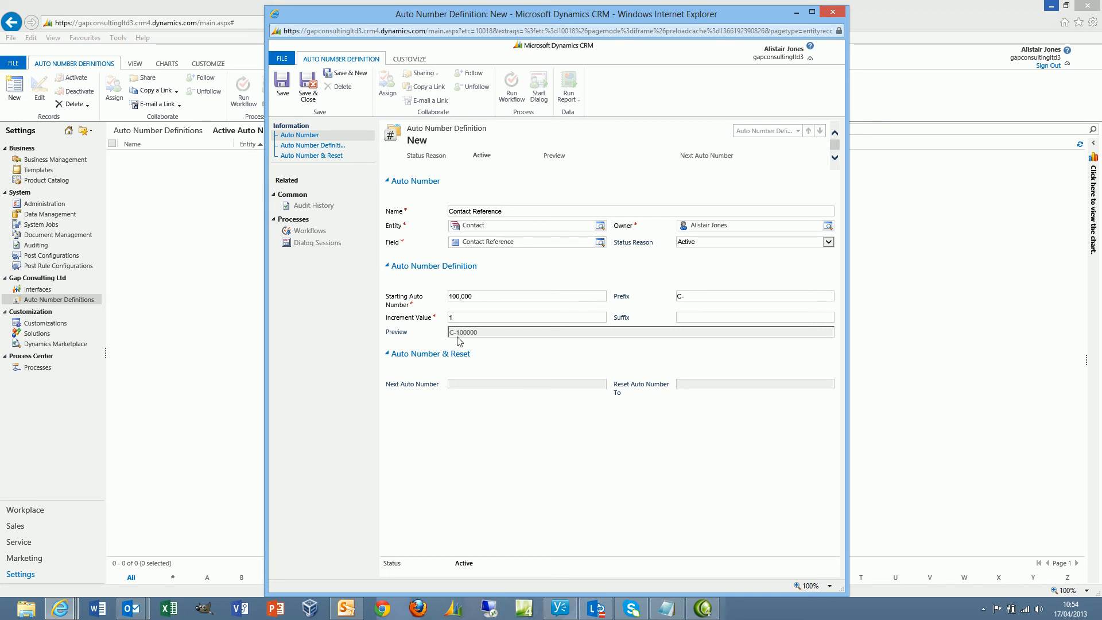
pyautogui.click(754, 317)
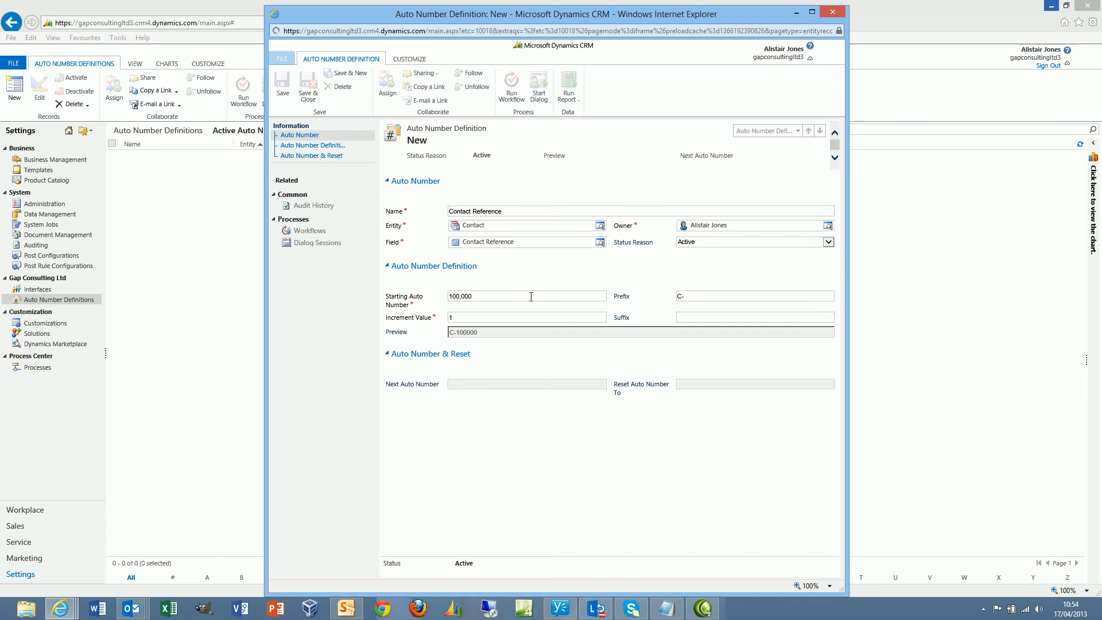
# Step: Save the Contact Reference definition and close it with Save & Close
pyautogui.click(282, 85)
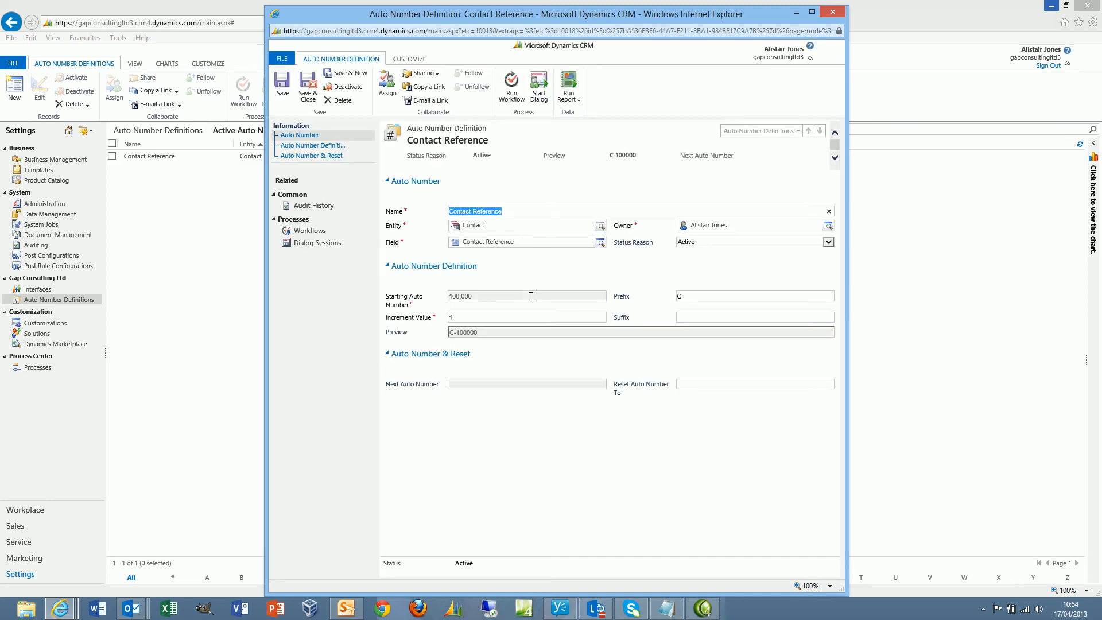
pyautogui.moveTo(611, 279)
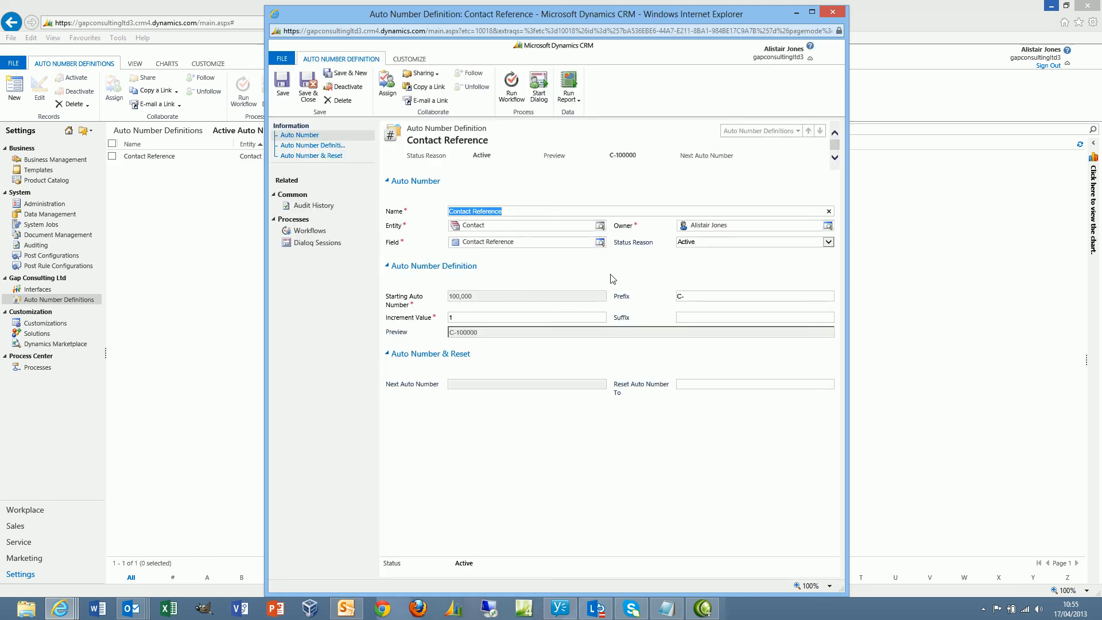
pyautogui.moveTo(500, 415)
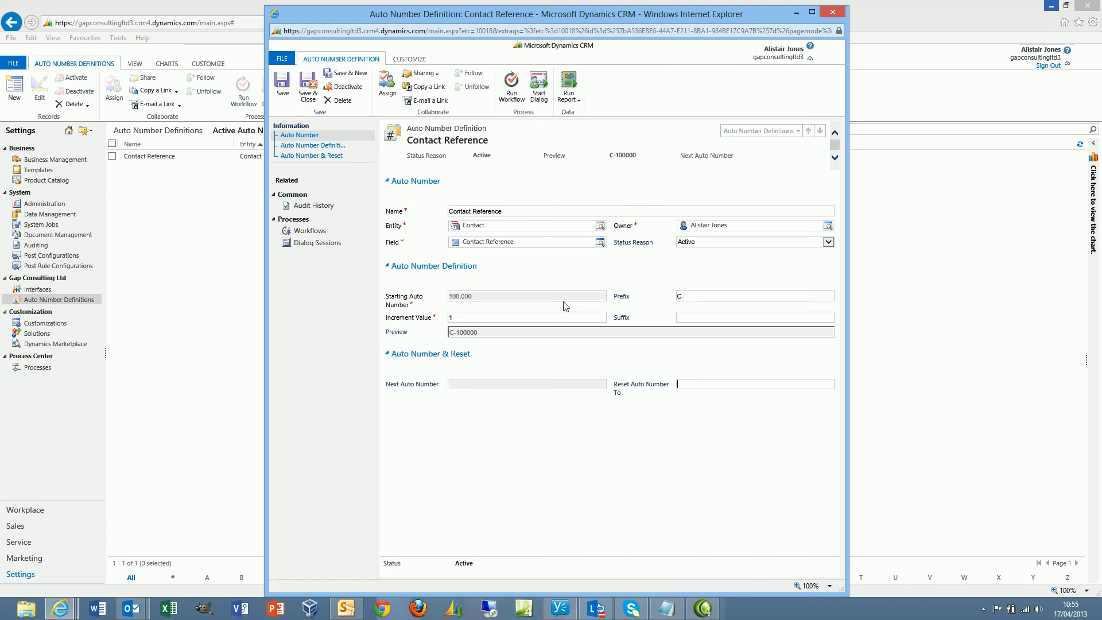
pyautogui.moveTo(606, 397)
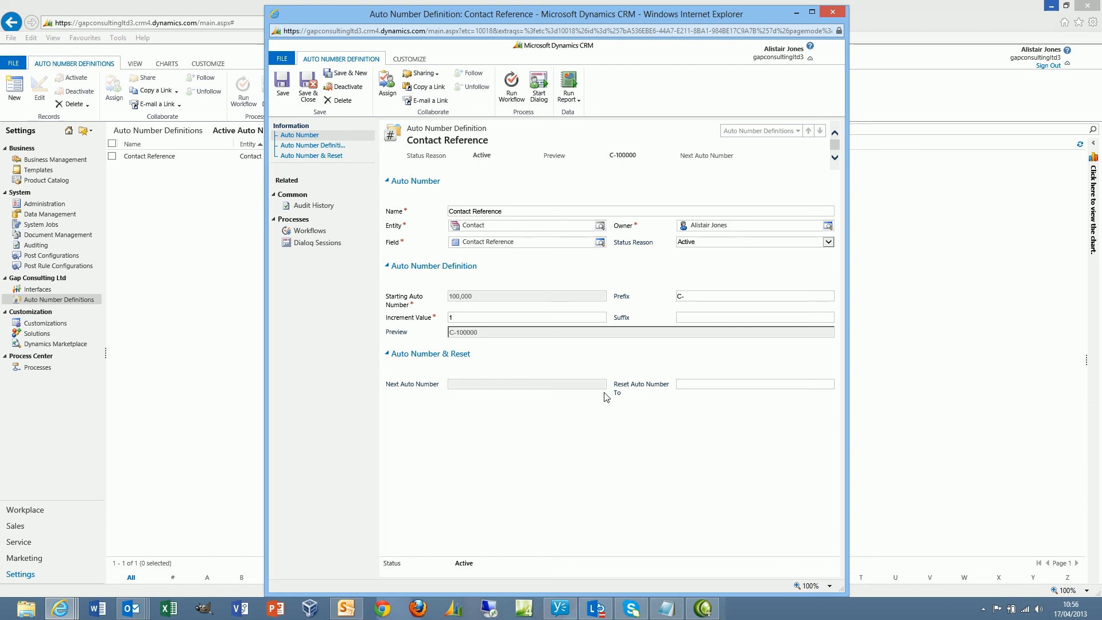
pyautogui.click(755, 384)
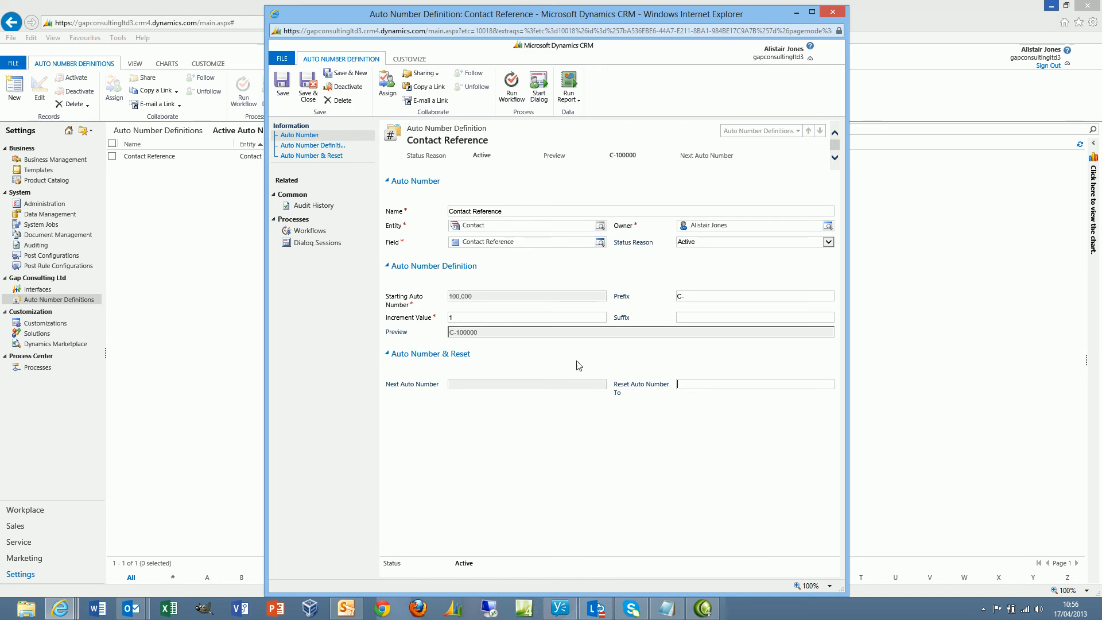
pyautogui.moveTo(307, 85)
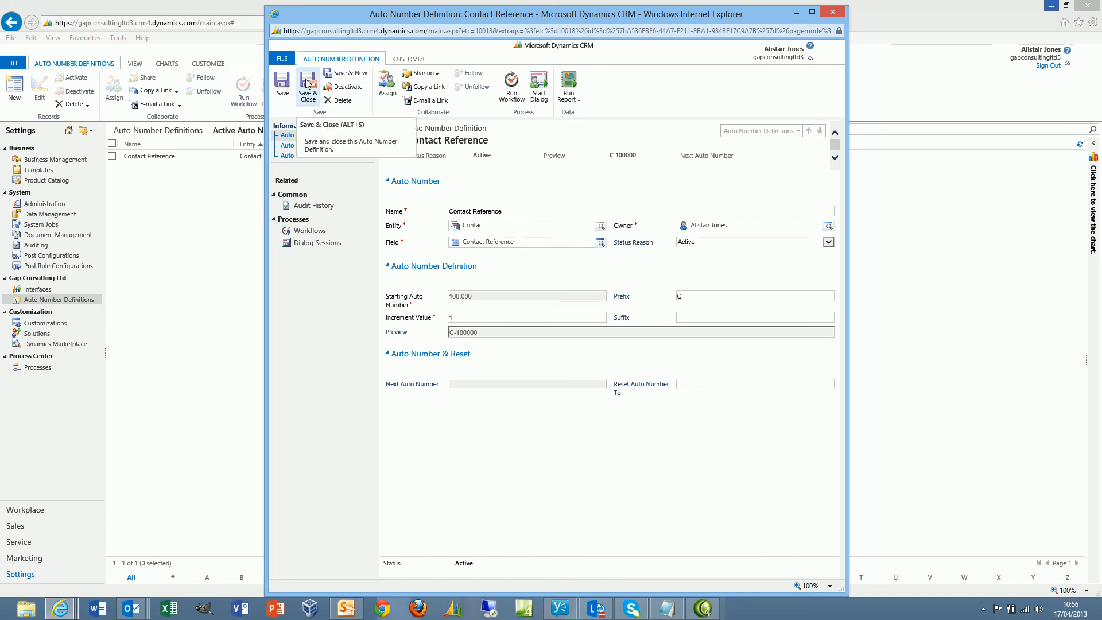
pyautogui.click(307, 87)
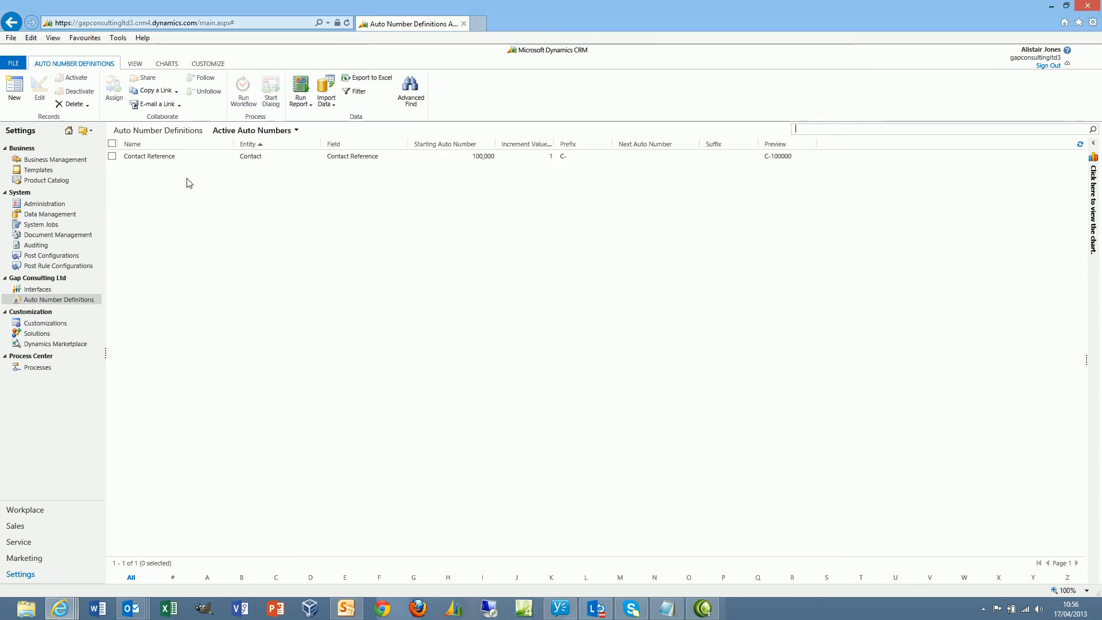
pyautogui.moveTo(185, 173)
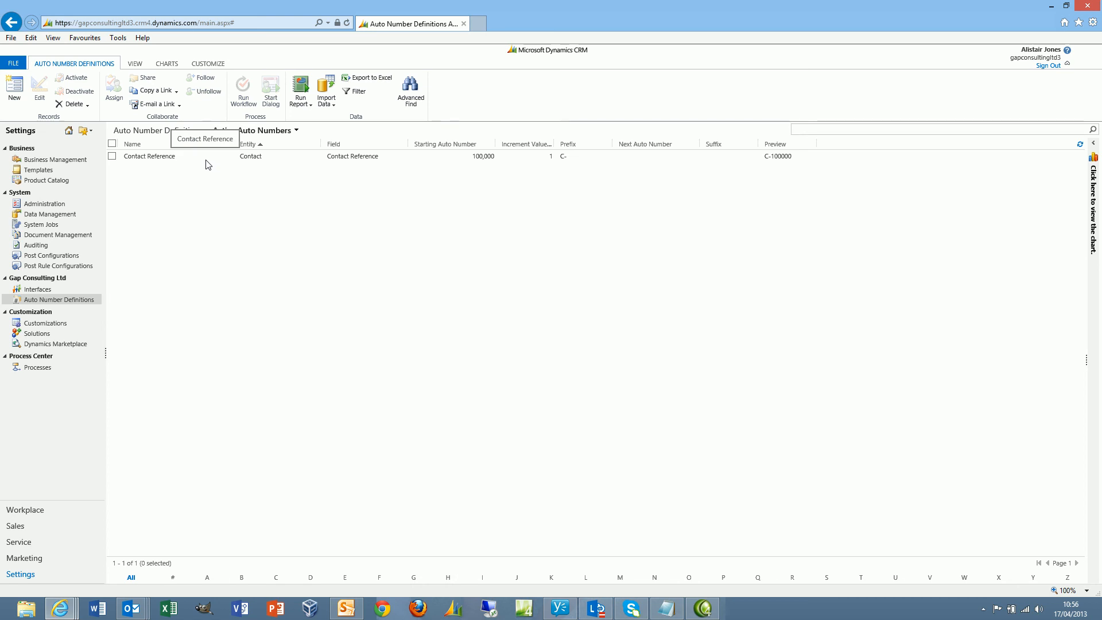
pyautogui.moveTo(200, 279)
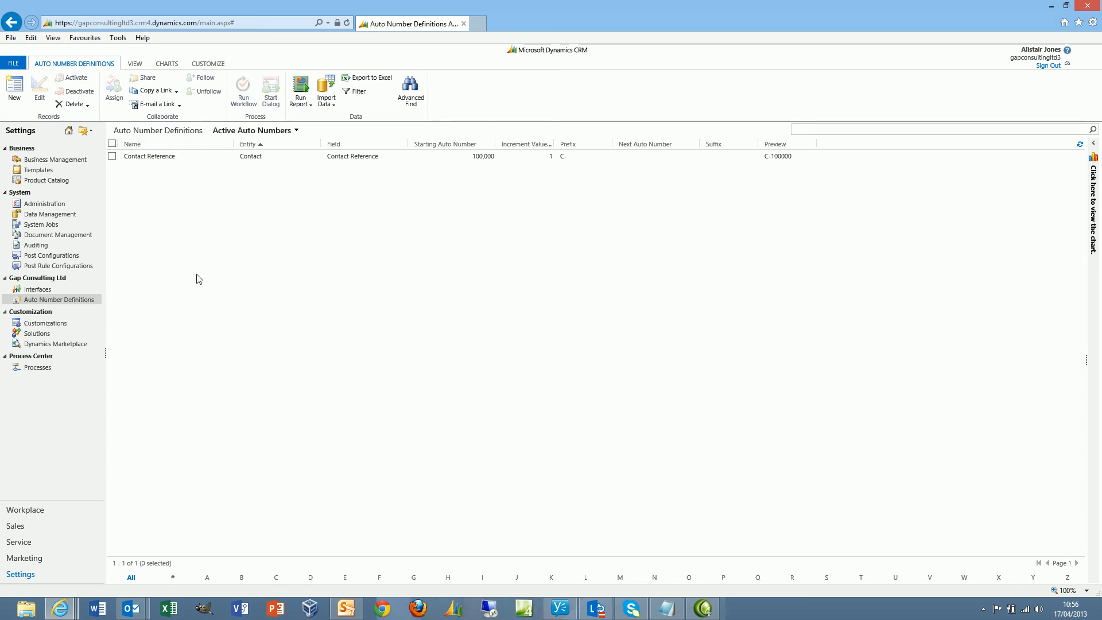
pyautogui.moveTo(194, 395)
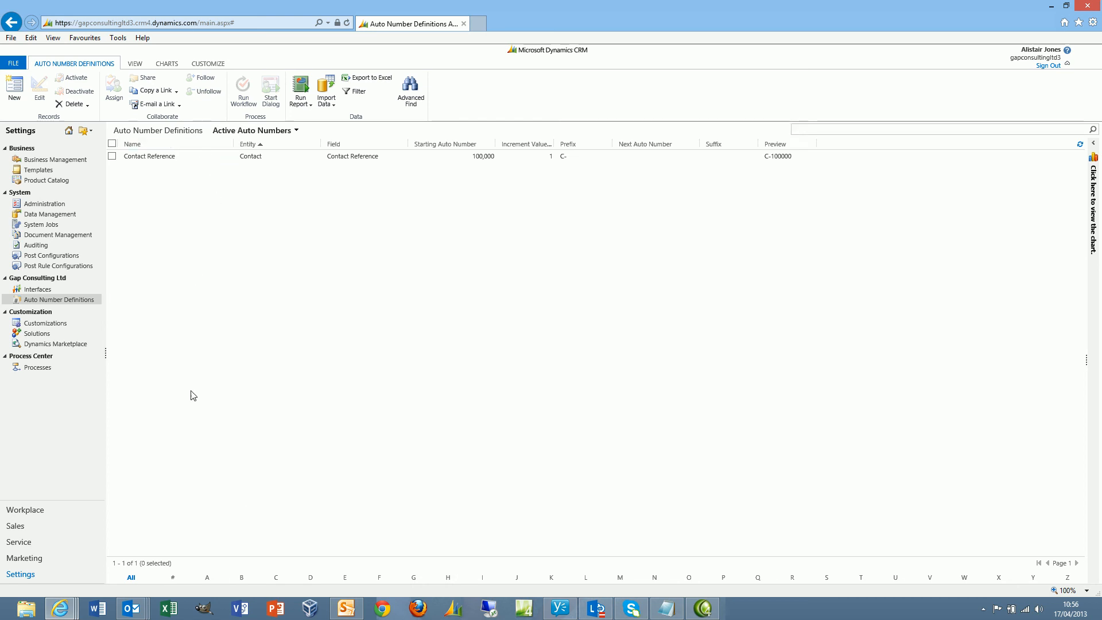
pyautogui.moveTo(202, 369)
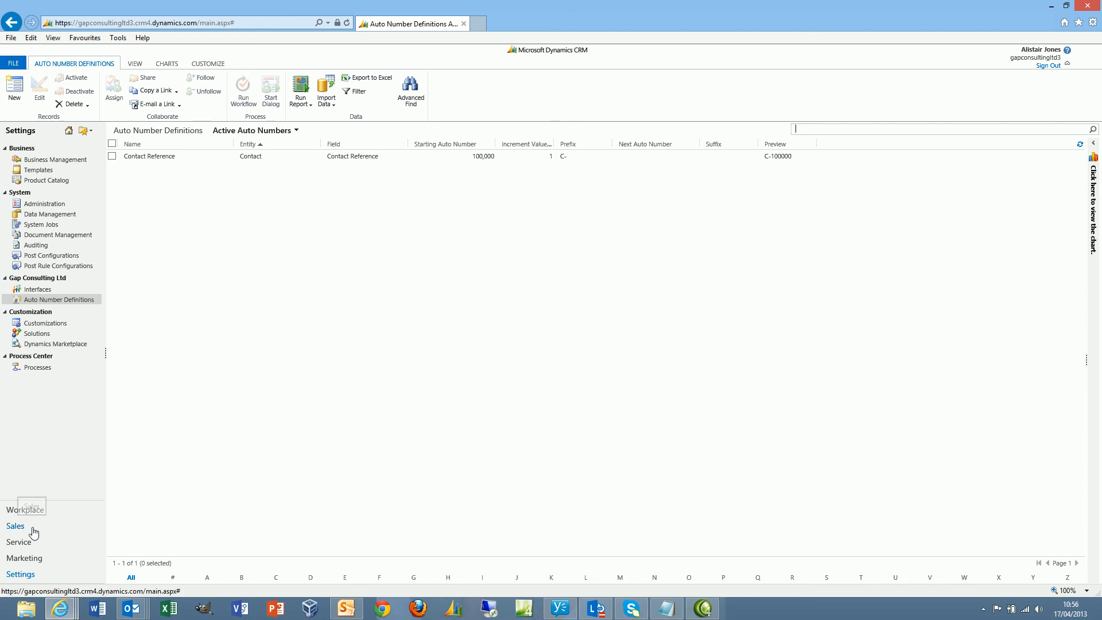
pyautogui.click(15, 526)
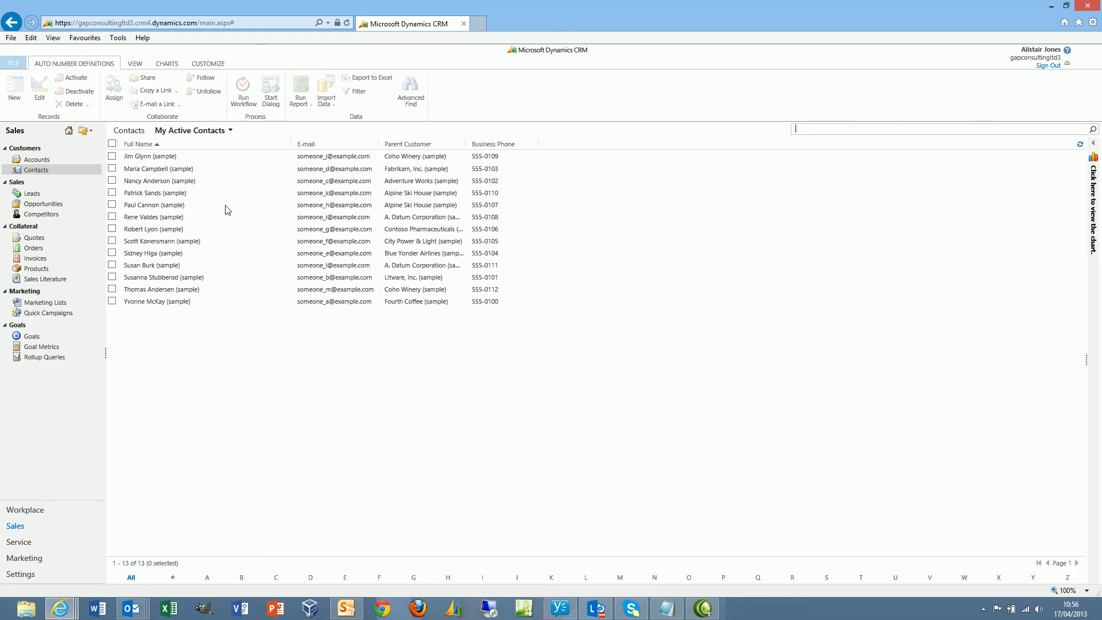
pyautogui.moveTo(376, 377)
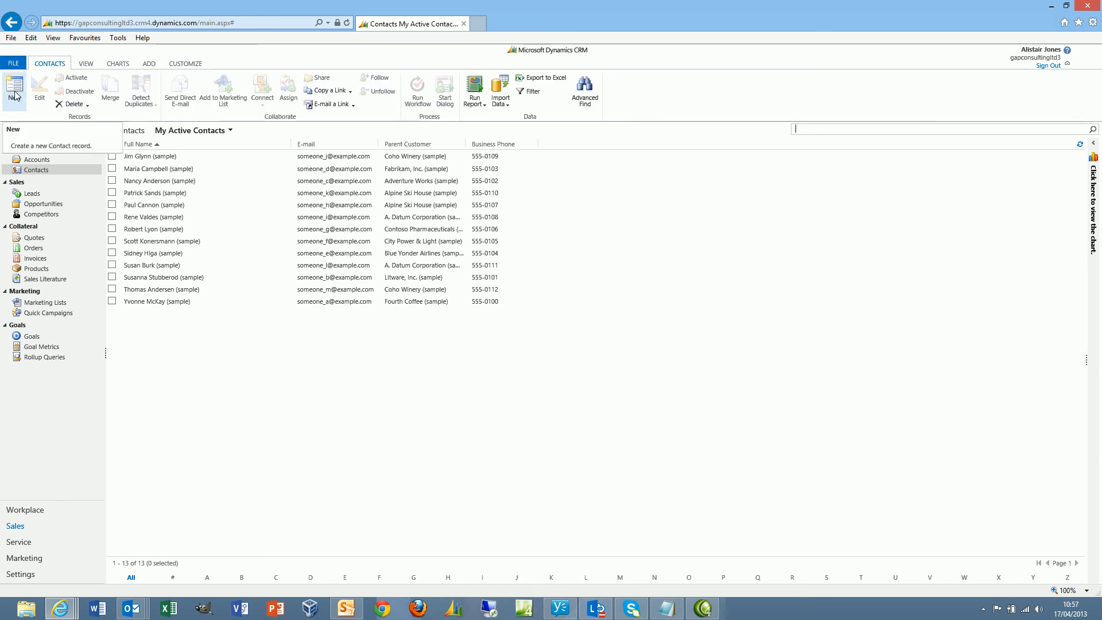
pyautogui.click(13, 90)
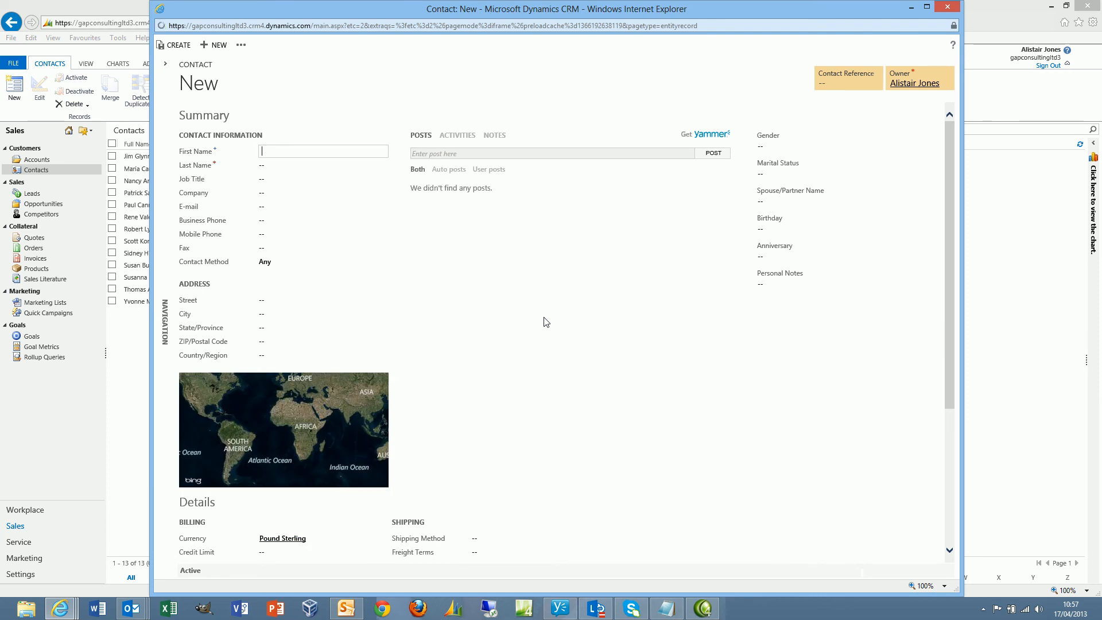
pyautogui.moveTo(324, 166)
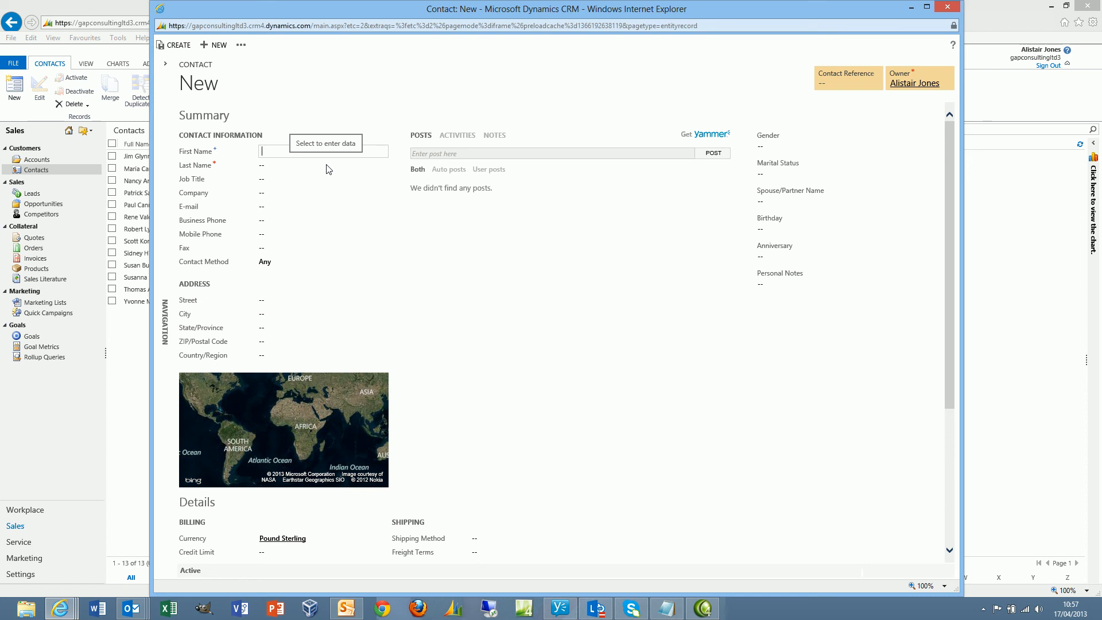
pyautogui.click(323, 164)
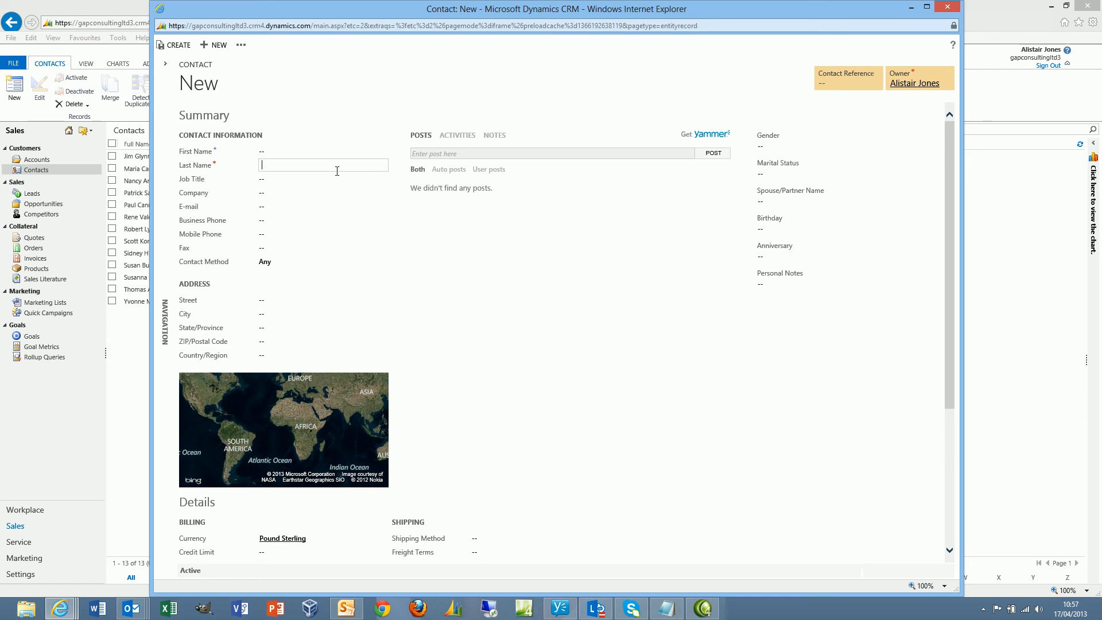
pyautogui.write('Boyers')
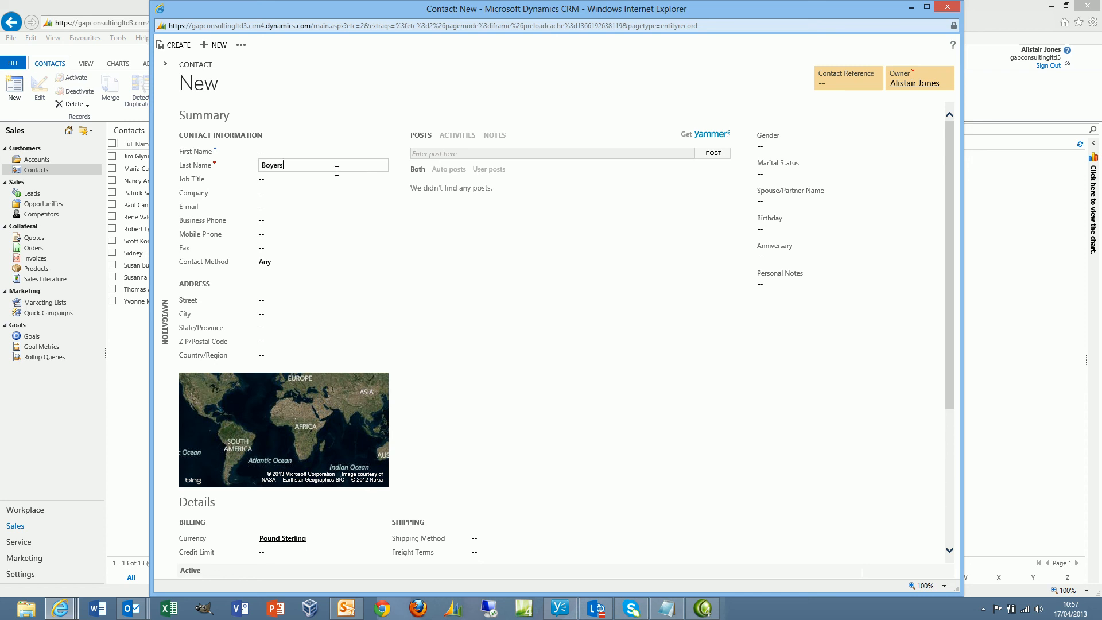
pyautogui.click(322, 151)
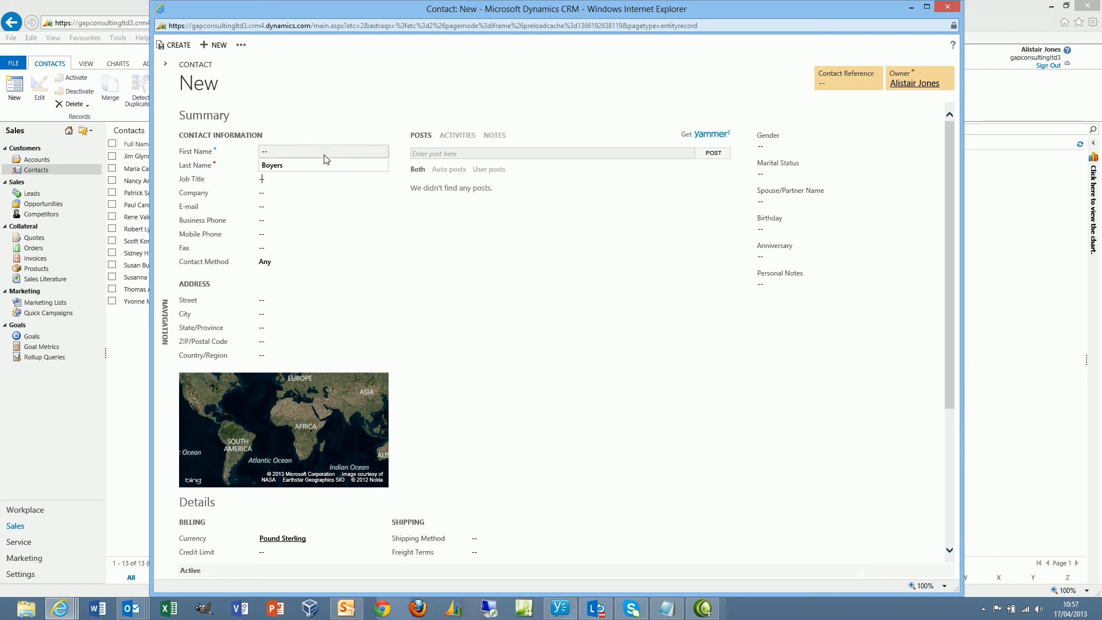
pyautogui.write('Rob')
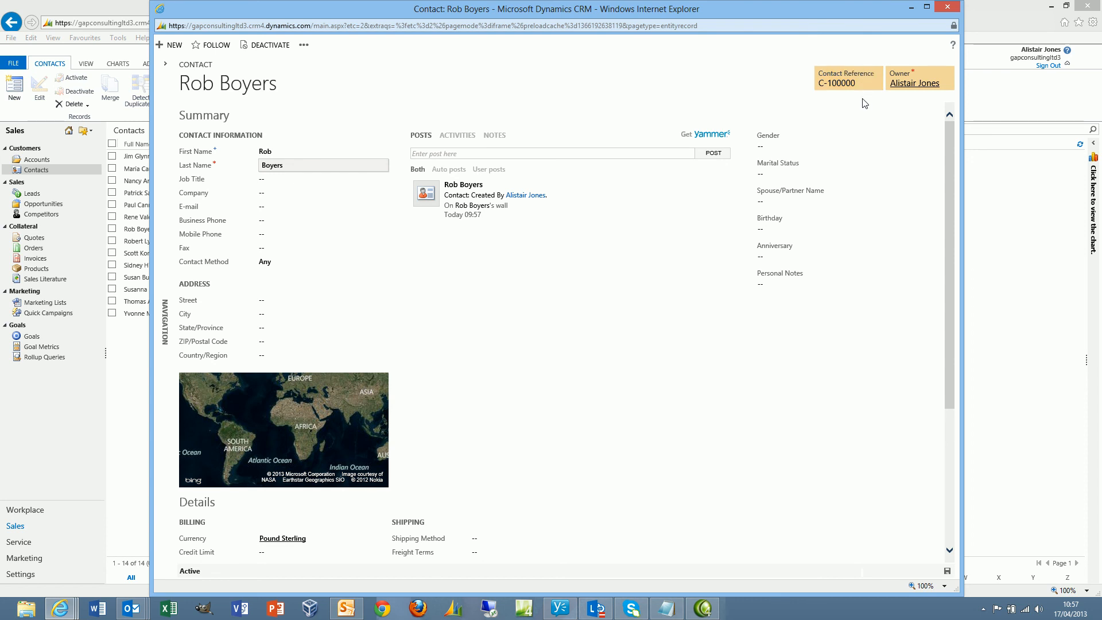
pyautogui.moveTo(868, 103)
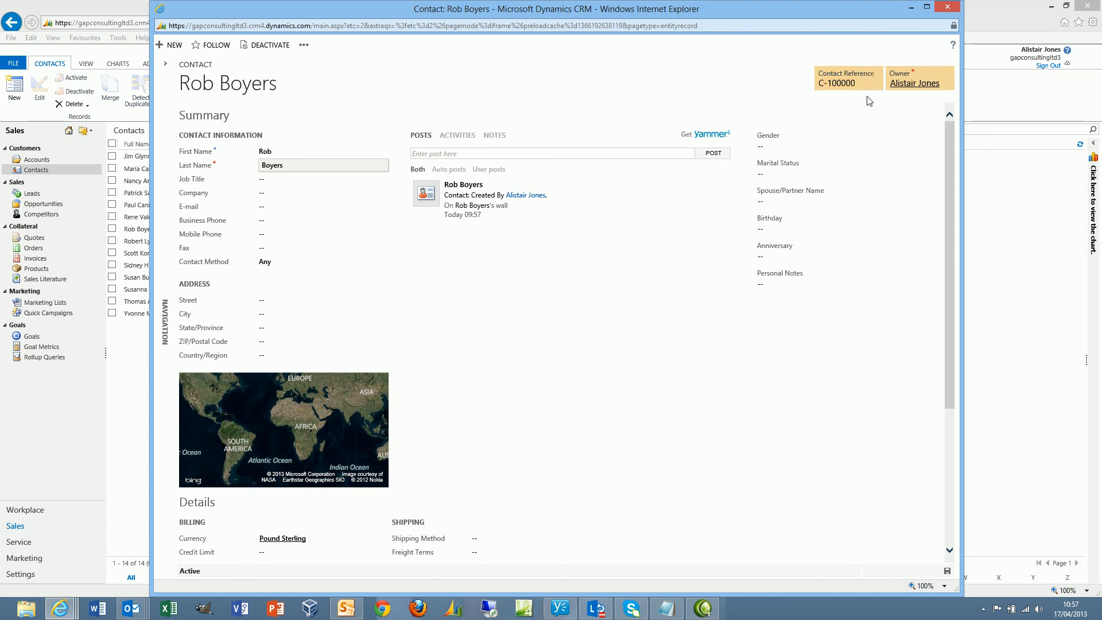